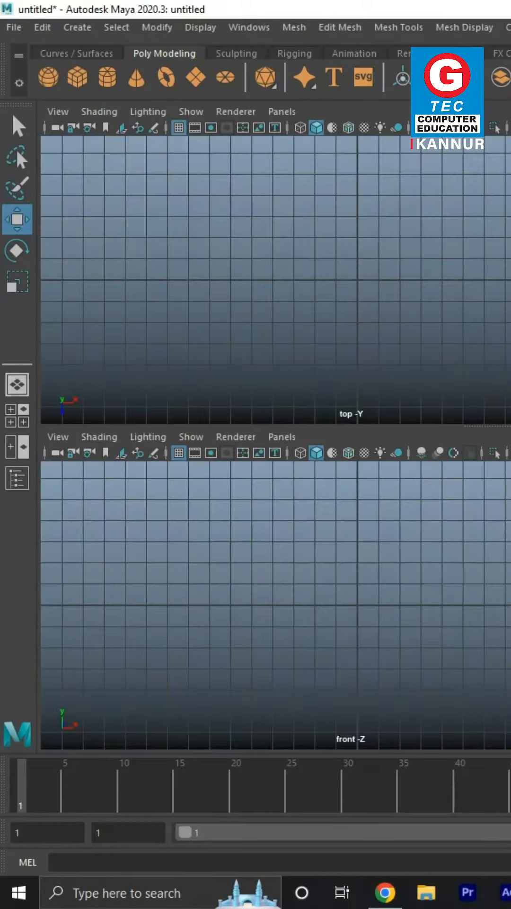
- Start importing a reference image plane and browse to the Desktop folder
click(57, 112)
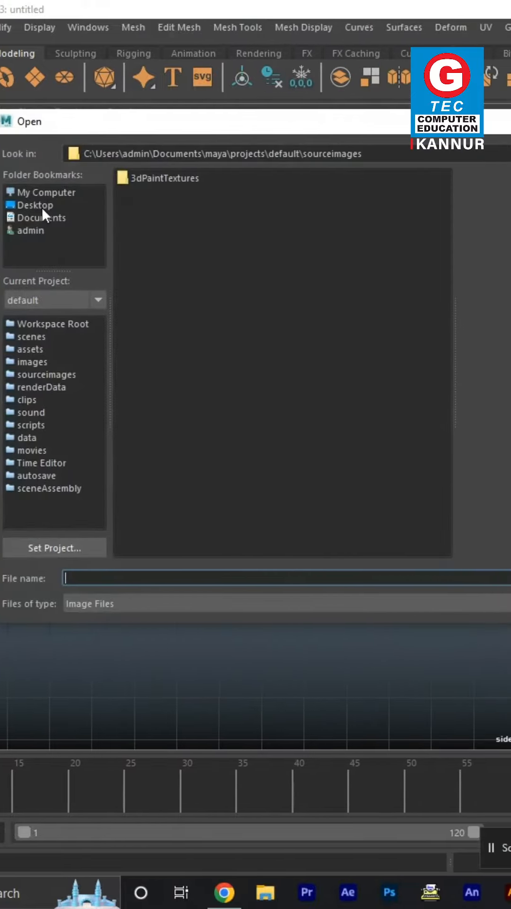
click(37, 204)
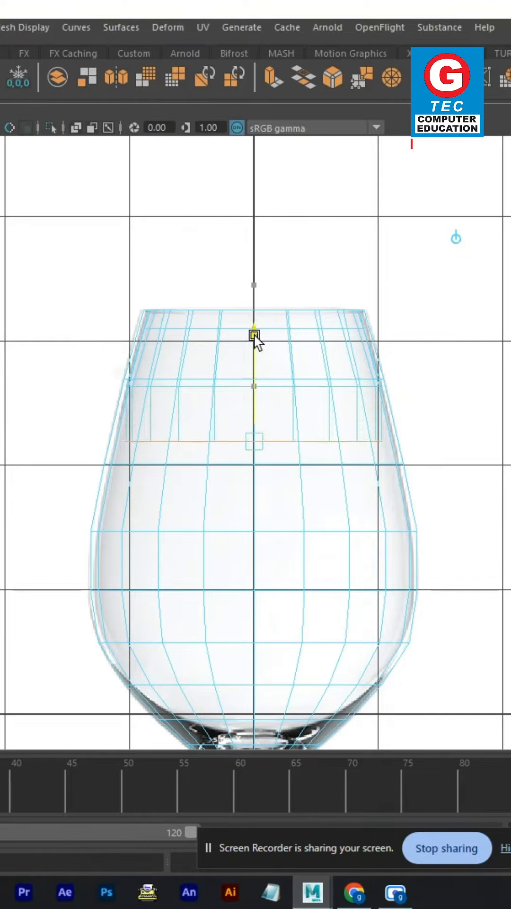
- Move and widen the edge loops to follow the glass's bulge and lower base
drag(253, 335, 254, 567)
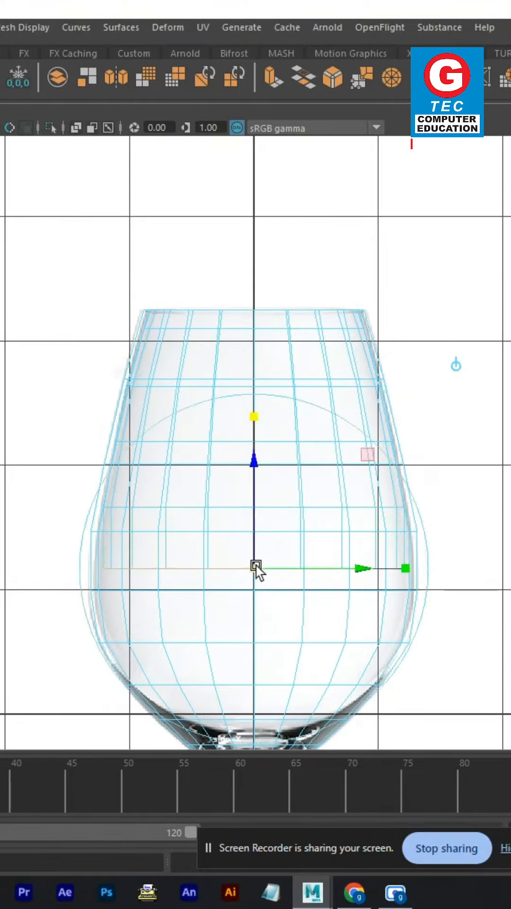
drag(255, 565, 255, 675)
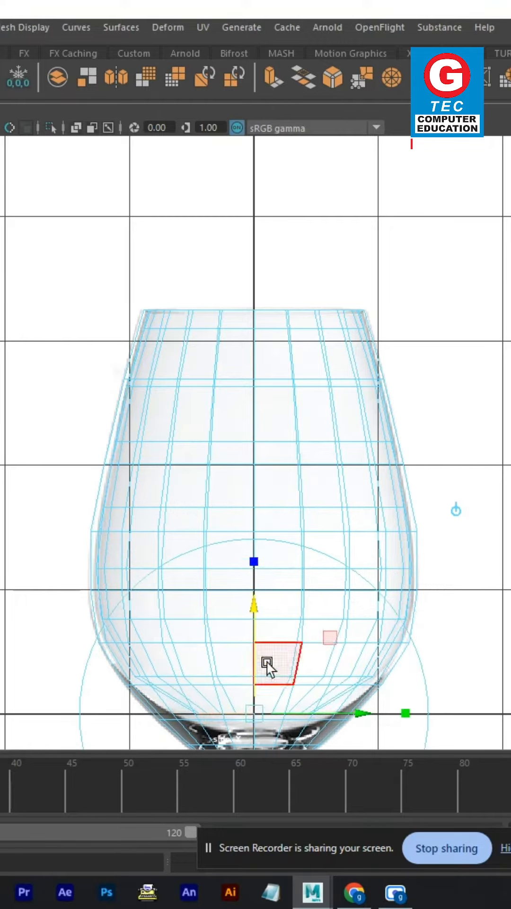
drag(268, 660, 253, 597)
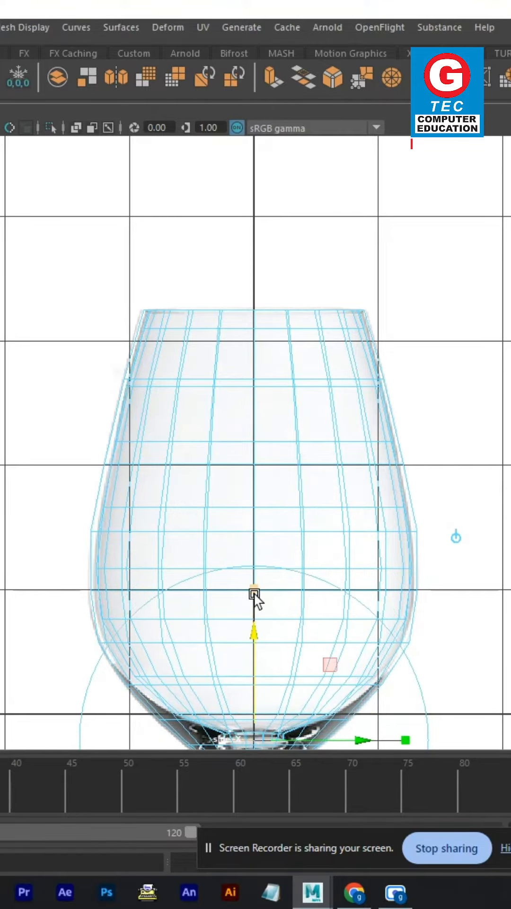